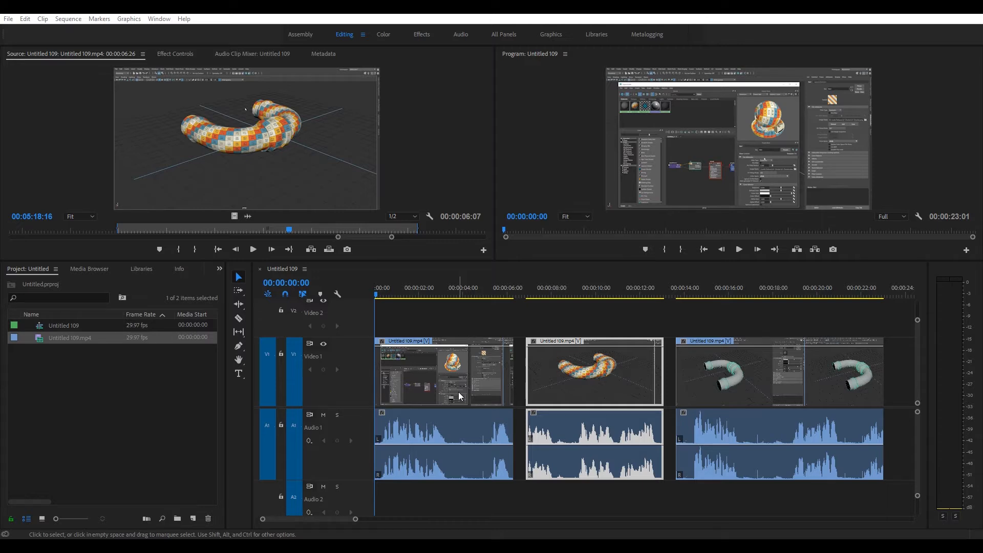
{"action": "mouse_move", "coordinate": [469, 389]}
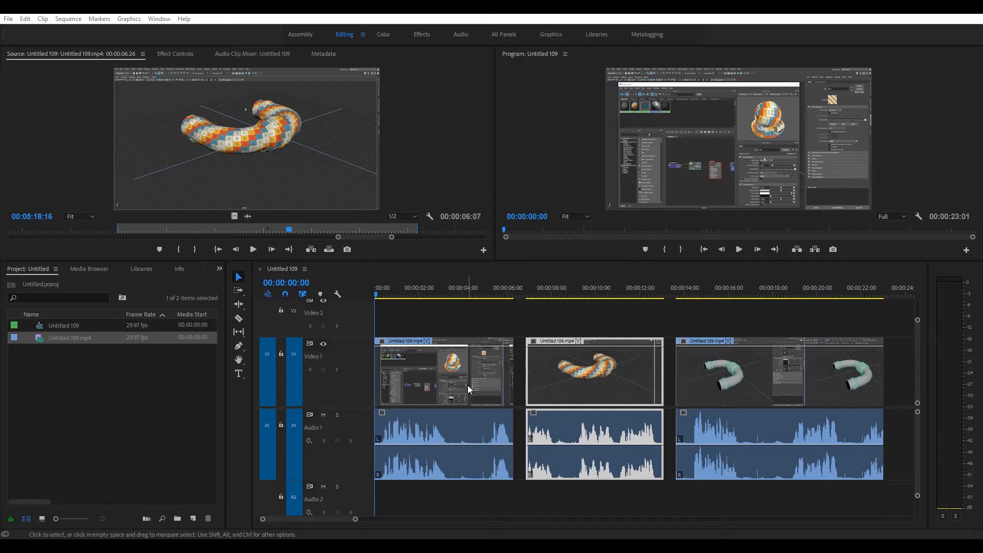
{"action": "mouse_move", "coordinate": [443, 381]}
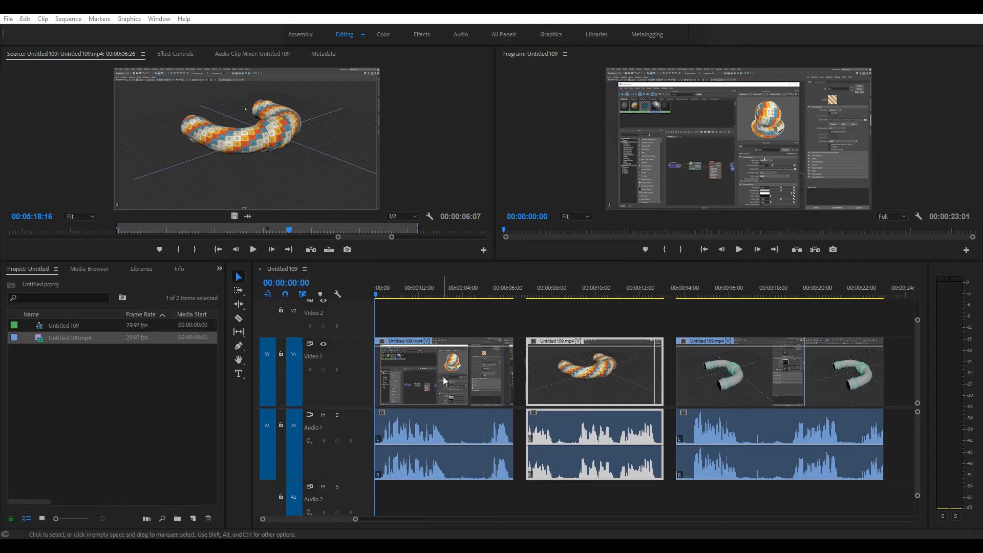
Unlink the first clip's audio from its video, then reselect the clip
{"action": "left_click", "coordinate": [444, 372]}
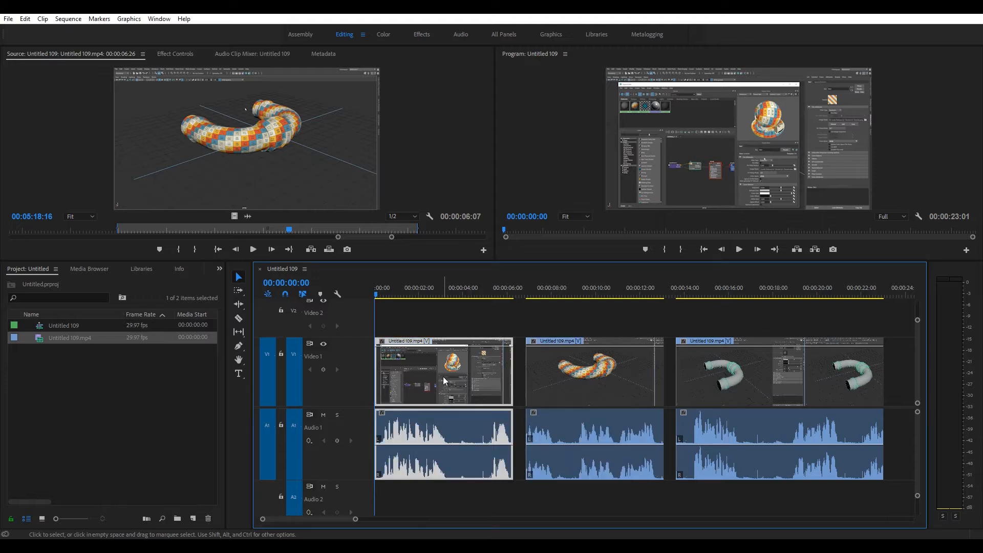
{"action": "mouse_move", "coordinate": [466, 383]}
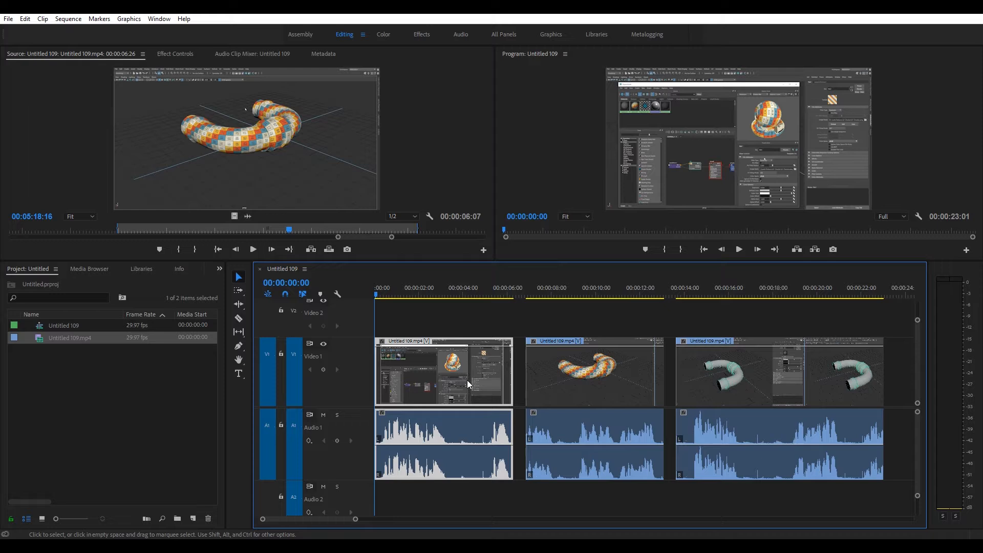
{"action": "mouse_move", "coordinate": [474, 382]}
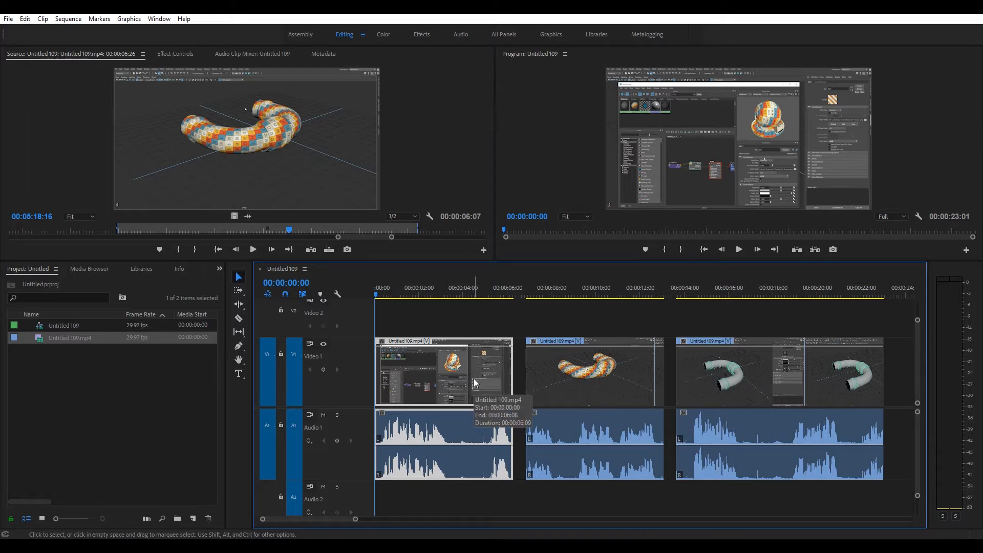
{"action": "mouse_move", "coordinate": [461, 433]}
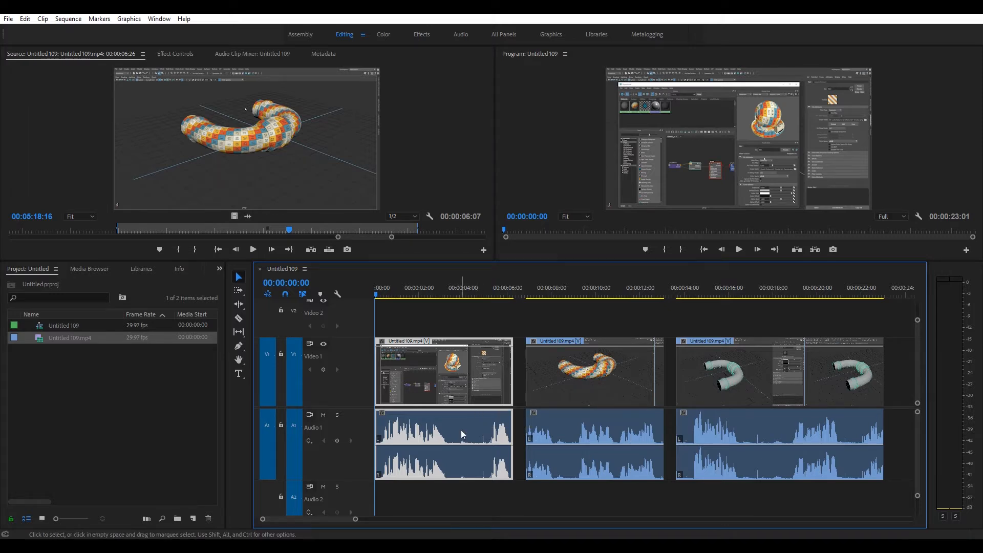
{"action": "mouse_move", "coordinate": [461, 433]}
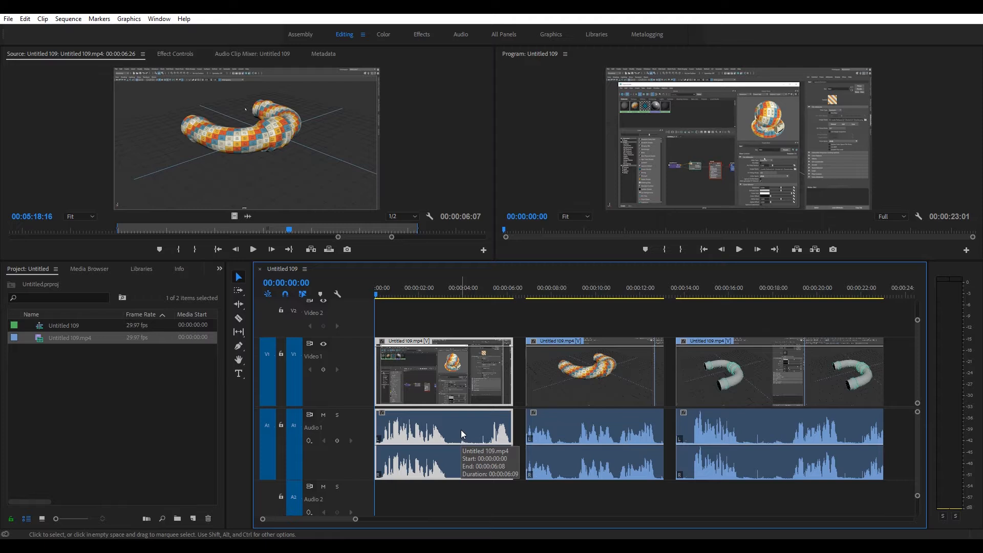
{"action": "mouse_move", "coordinate": [448, 424]}
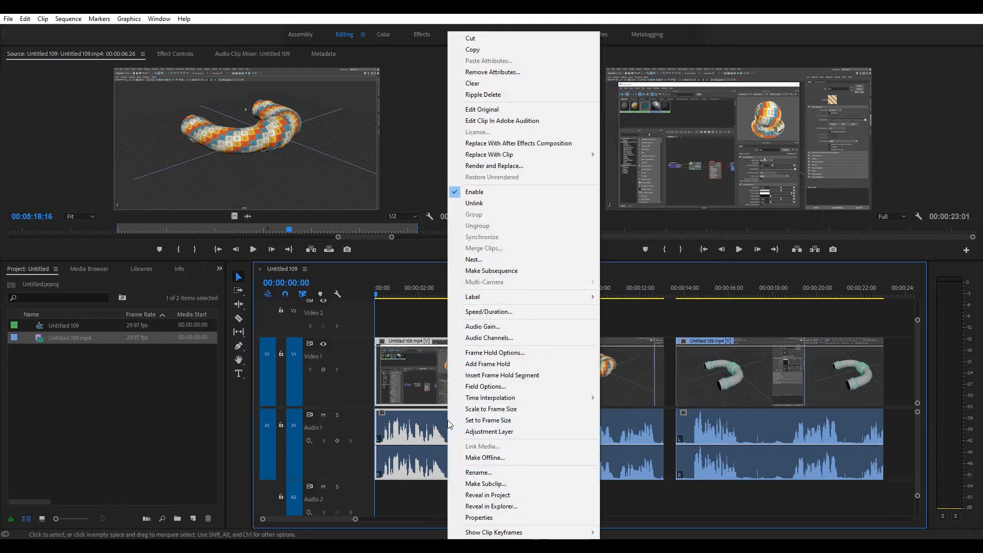
{"action": "mouse_move", "coordinate": [474, 203]}
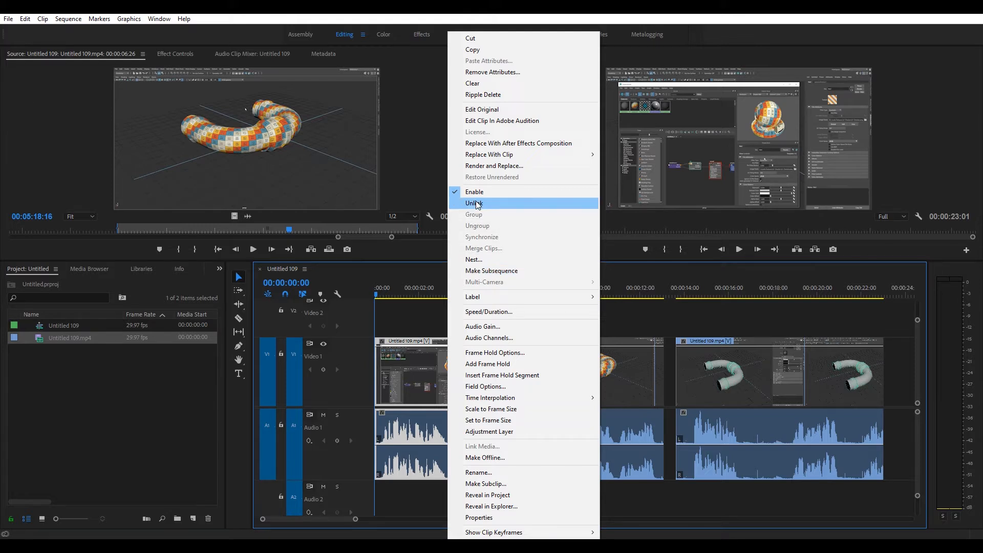
{"action": "left_click", "coordinate": [474, 203]}
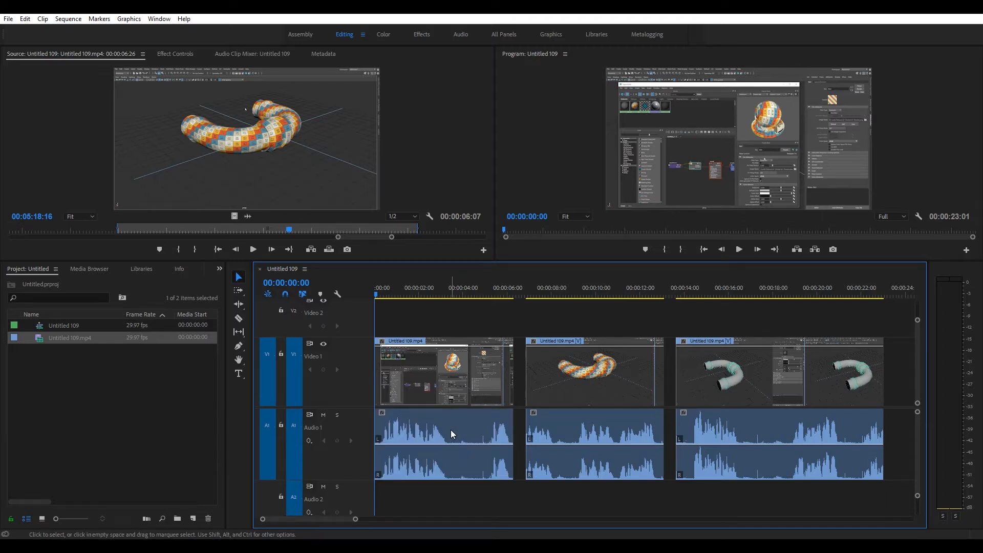
{"action": "left_click", "coordinate": [445, 371]}
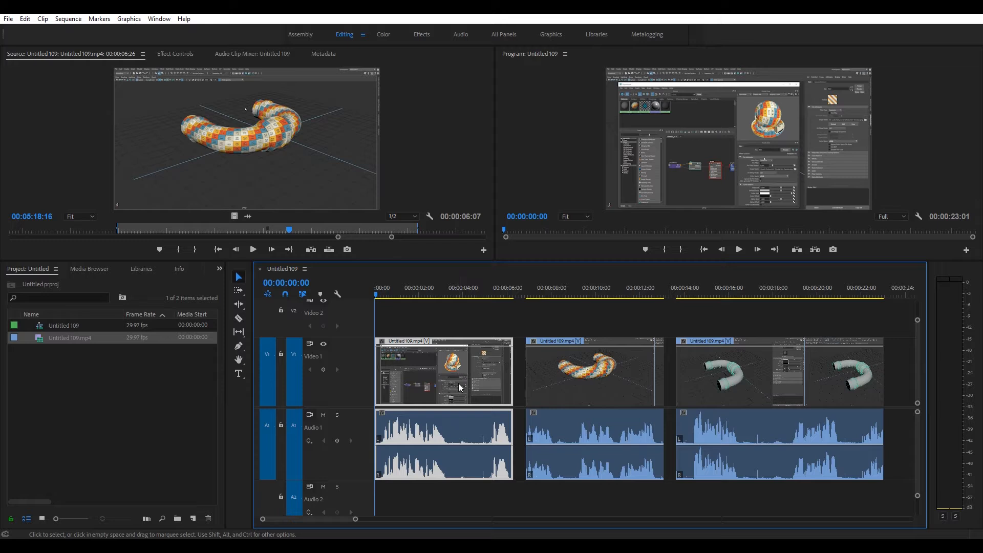
{"action": "mouse_move", "coordinate": [456, 429]}
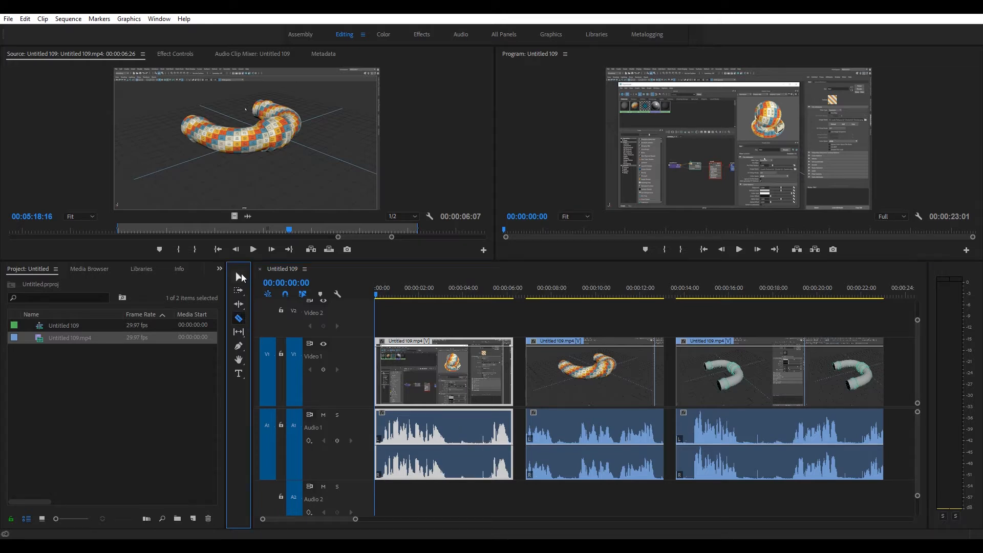
{"action": "mouse_move", "coordinate": [259, 340]}
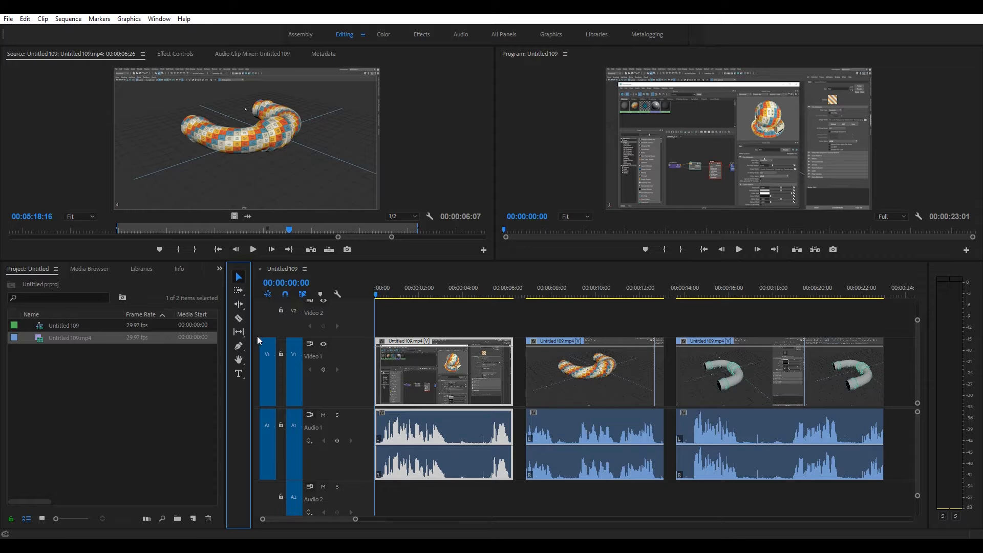
Razor the first clip near four seconds and ripple delete the short middle piece
{"action": "left_click", "coordinate": [238, 318]}
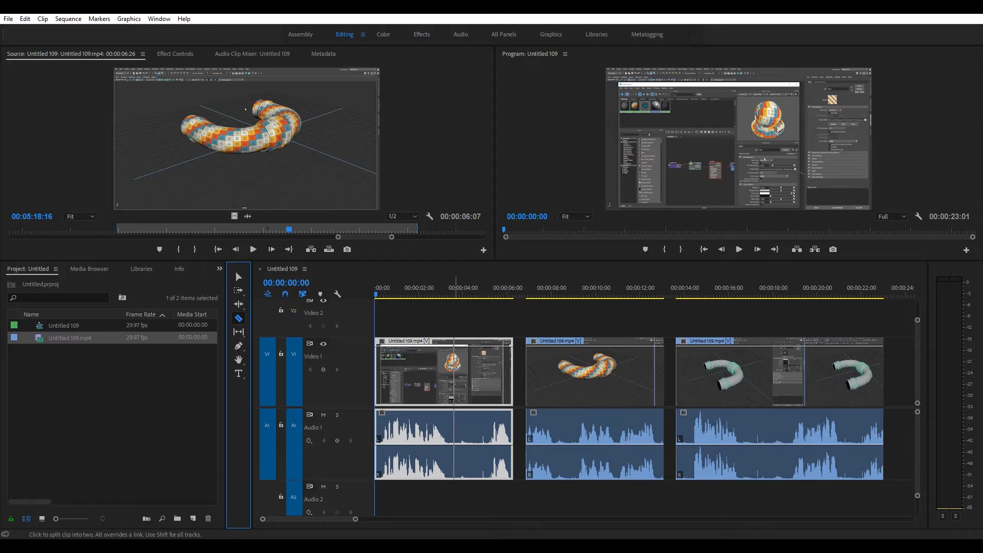
{"action": "left_click", "coordinate": [458, 370]}
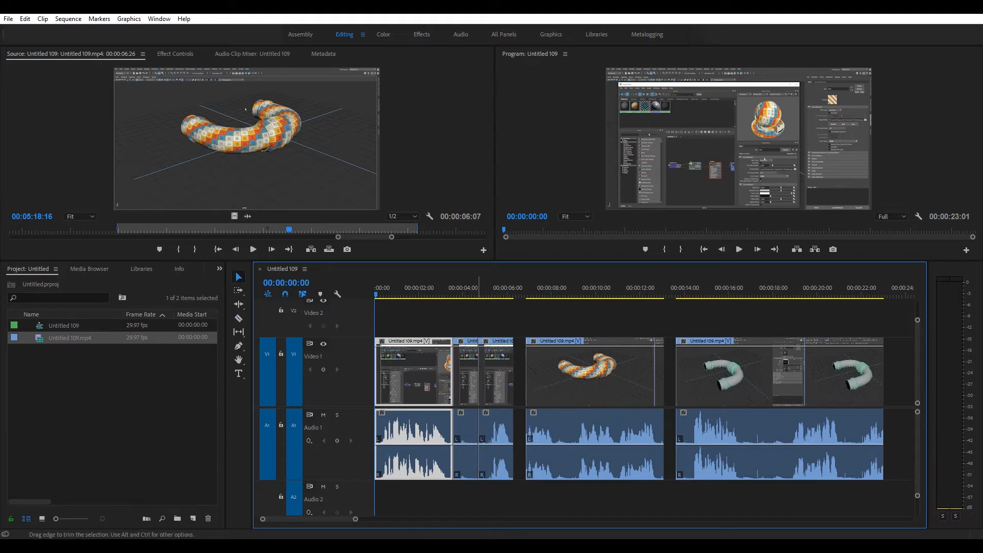
{"action": "mouse_move", "coordinate": [238, 277]}
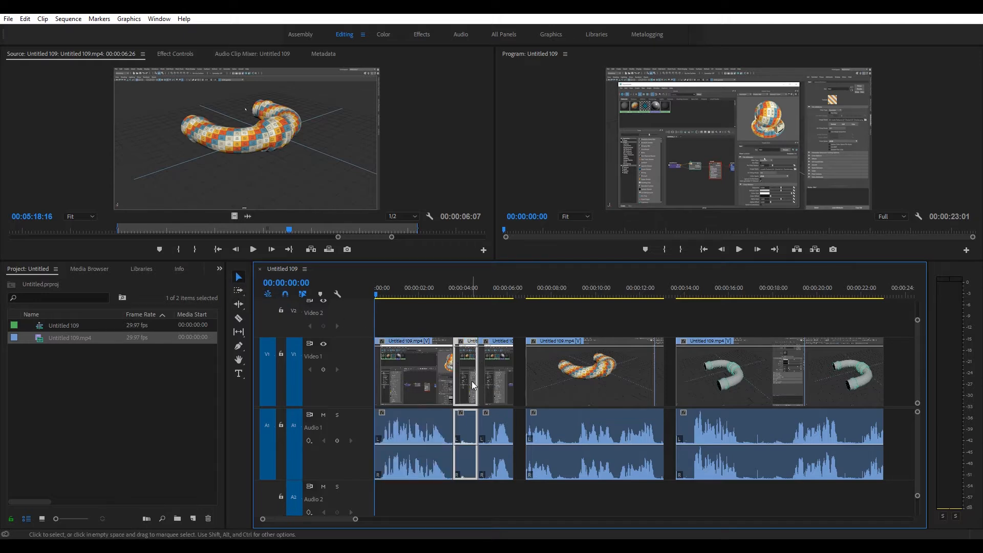
{"action": "mouse_move", "coordinate": [472, 385]}
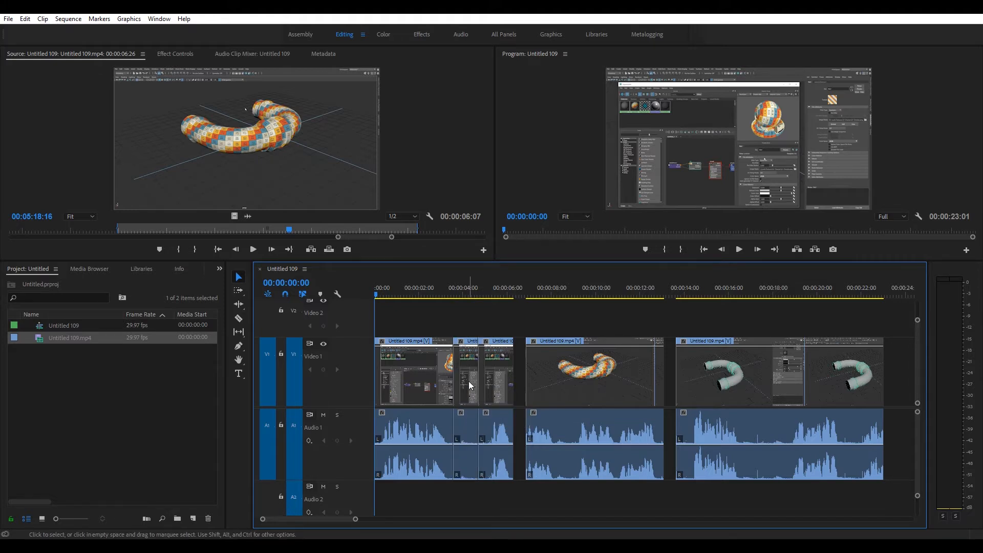
{"action": "right_click", "coordinate": [469, 385]}
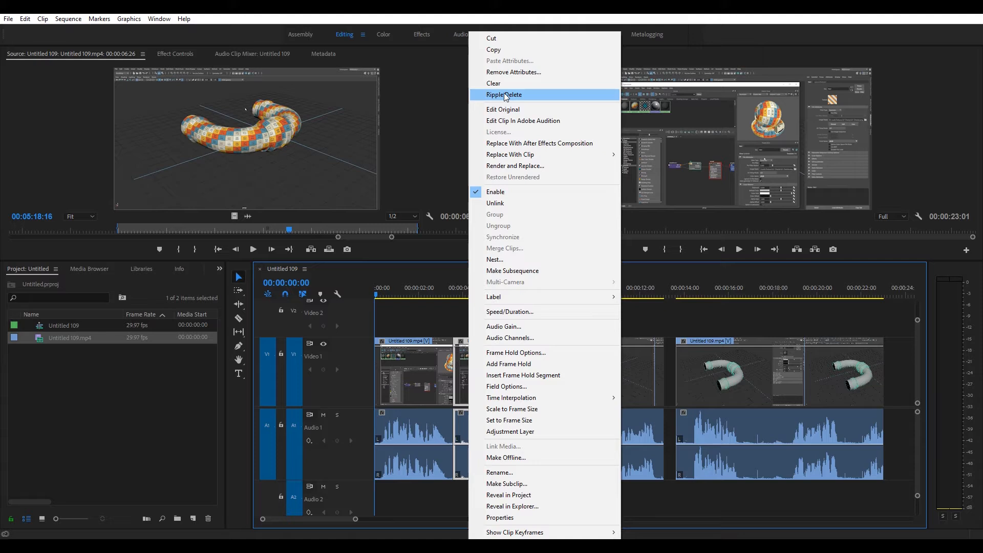
{"action": "left_click", "coordinate": [503, 94]}
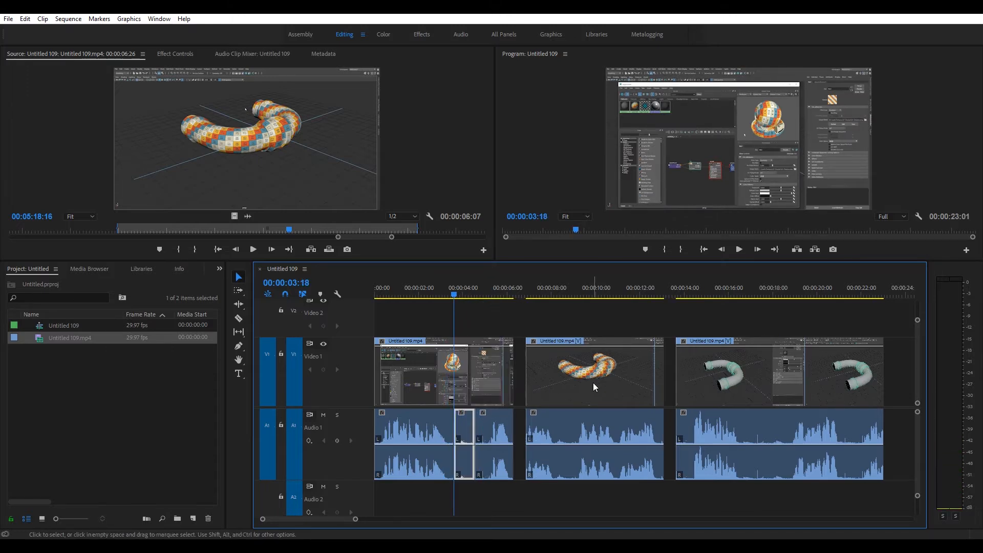
Open the second clip's audio in Adobe Audition via Edit Clip In Adobe Audition
{"action": "left_click", "coordinate": [593, 372]}
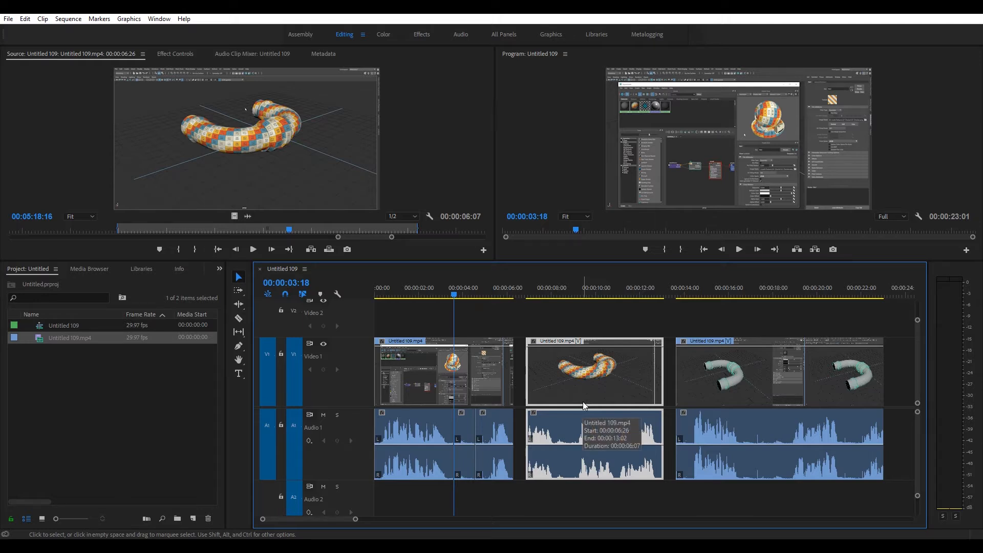
{"action": "mouse_move", "coordinate": [587, 400]}
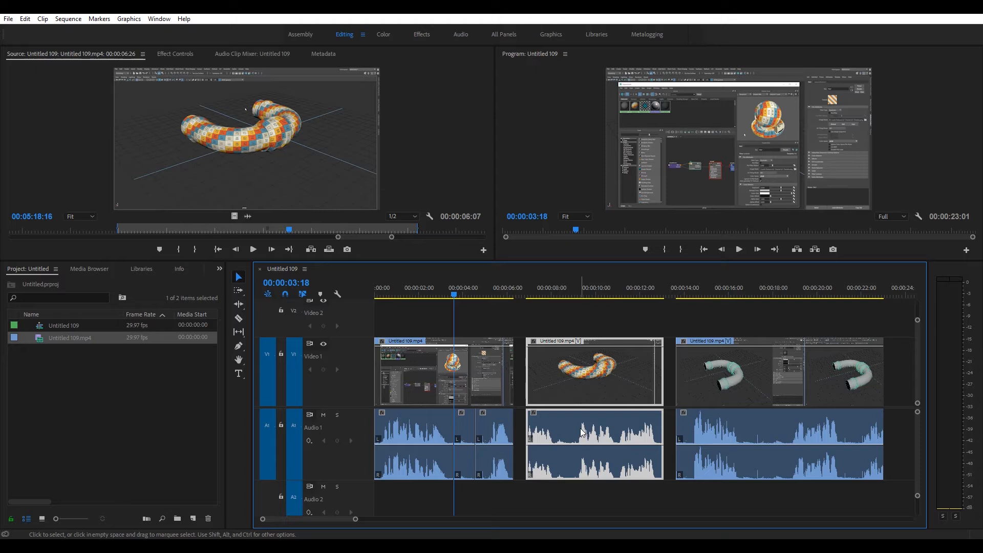
{"action": "mouse_move", "coordinate": [583, 433]}
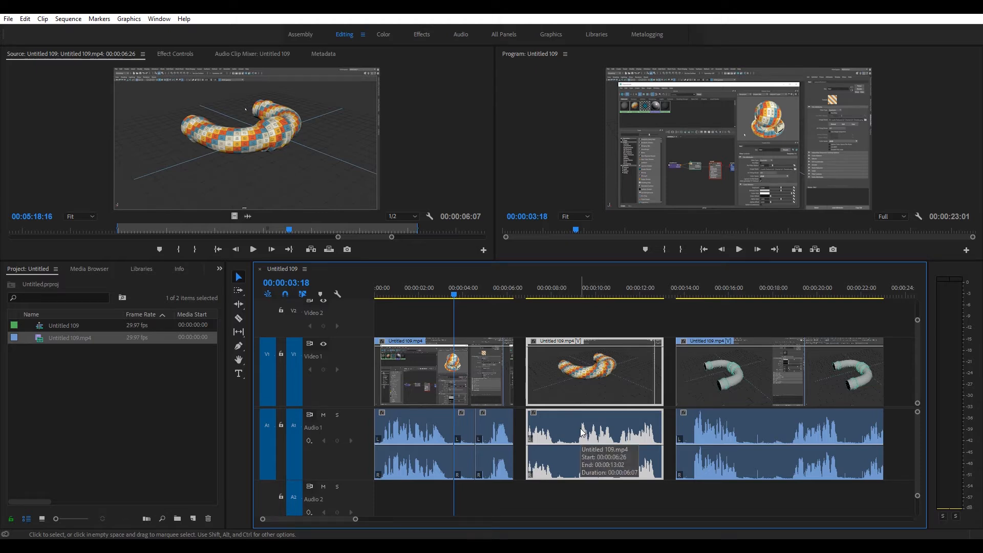
{"action": "mouse_move", "coordinate": [583, 429]}
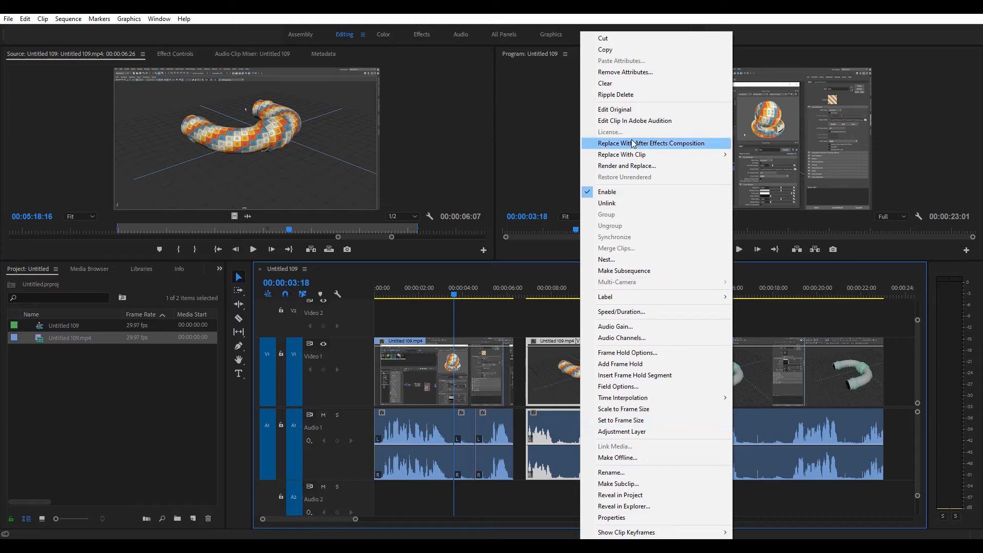
{"action": "left_click", "coordinate": [634, 120]}
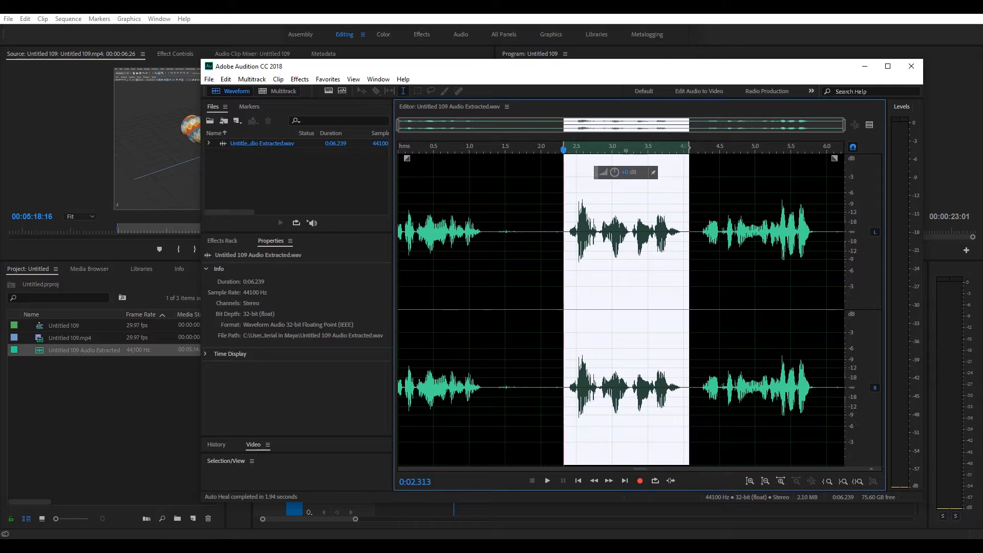
Apply Auto Heal Selection to the 2.3–3.7 second audio region
{"action": "right_click", "coordinate": [638, 282]}
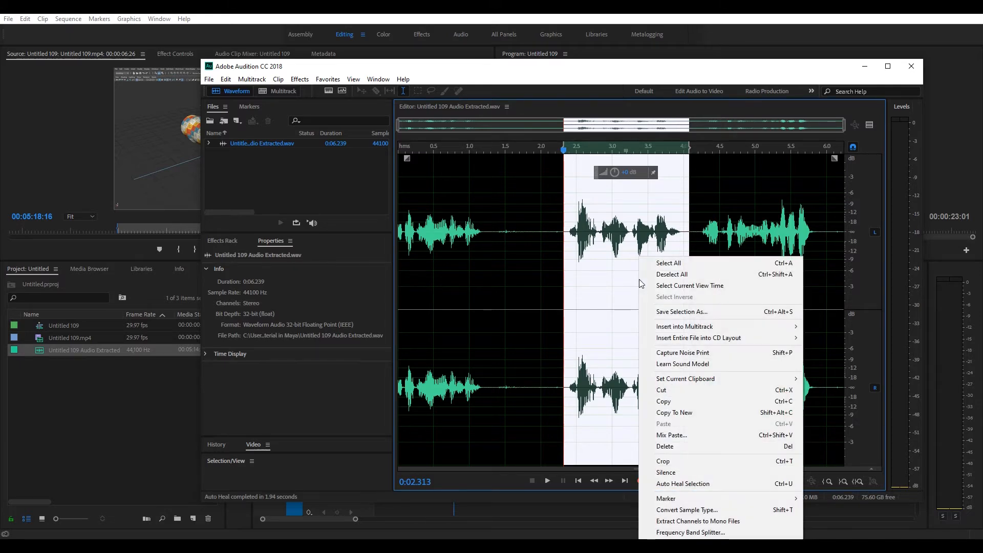
{"action": "mouse_move", "coordinate": [690, 379]}
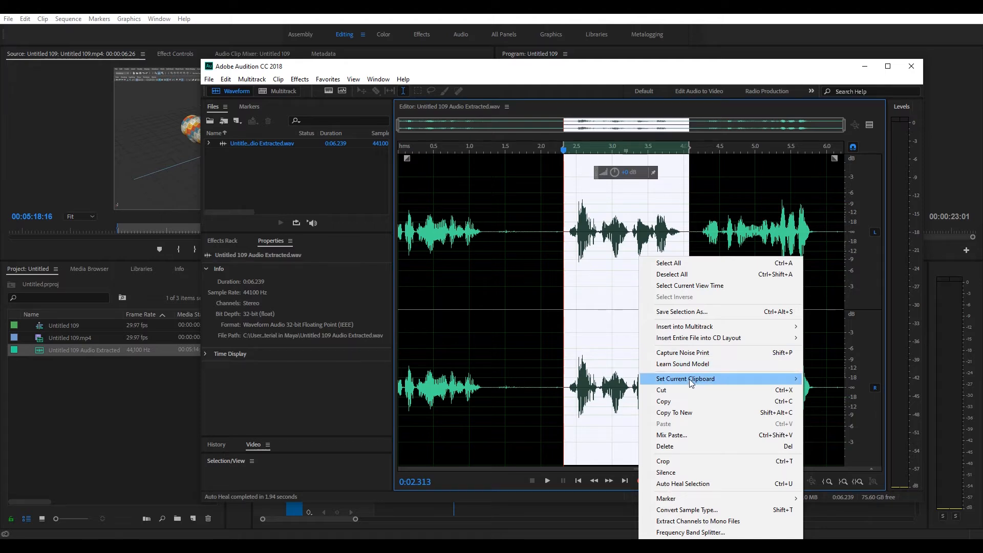
{"action": "mouse_move", "coordinate": [692, 488]}
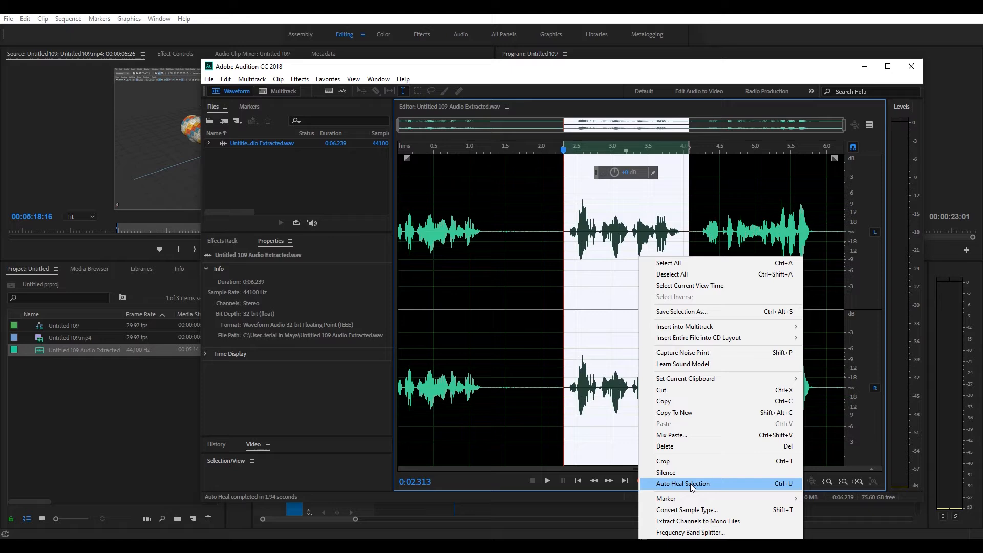
{"action": "left_click", "coordinate": [682, 483]}
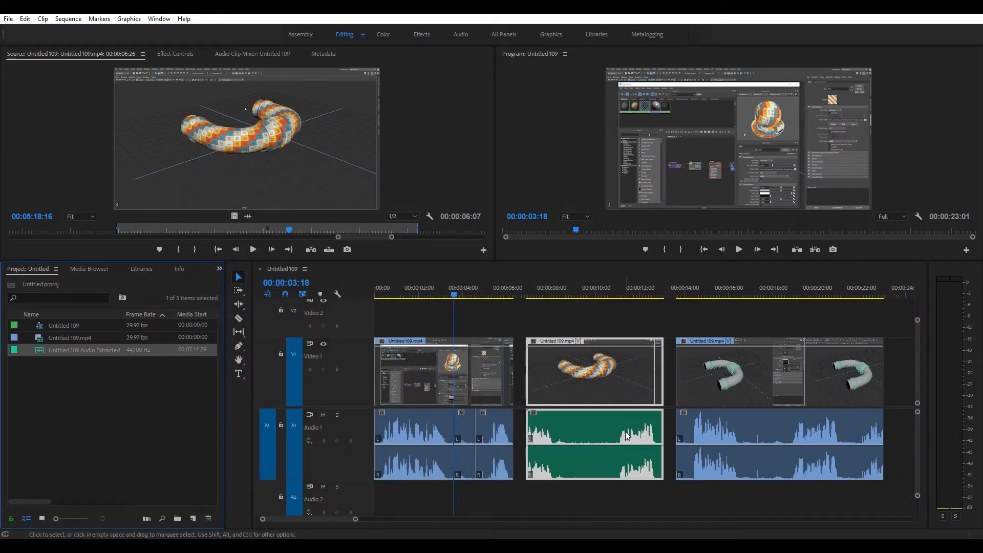
{"action": "mouse_move", "coordinate": [600, 426]}
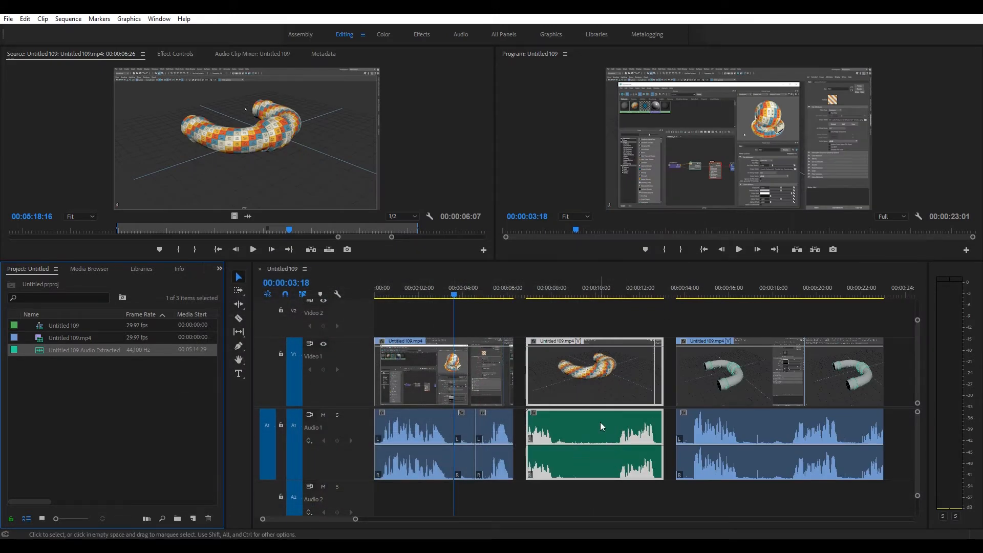
{"action": "mouse_move", "coordinate": [589, 432]}
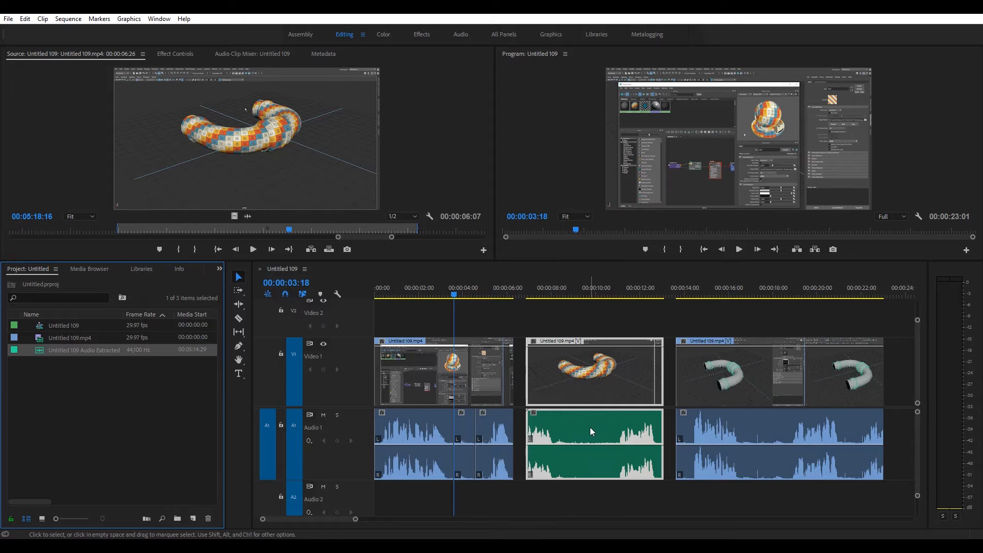
{"action": "mouse_move", "coordinate": [563, 447]}
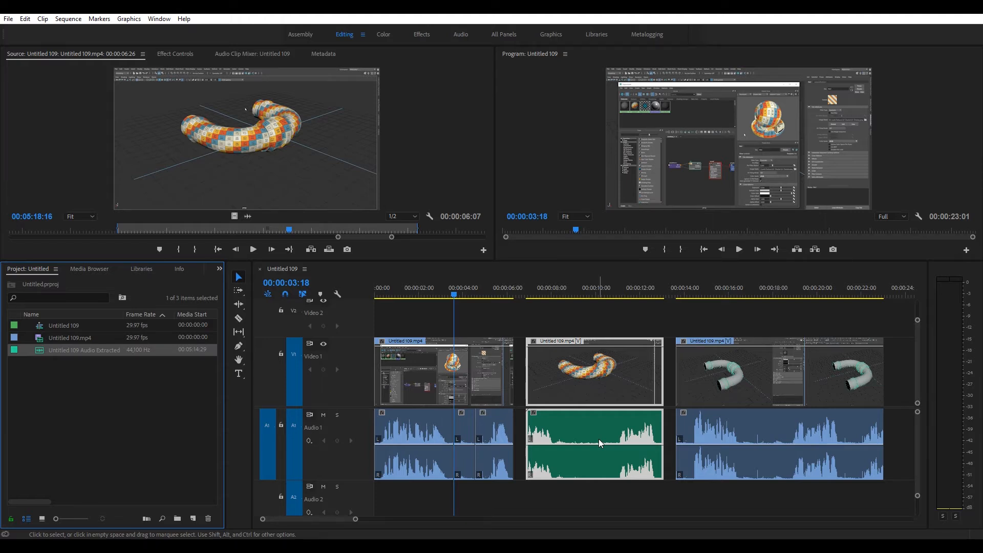
{"action": "mouse_move", "coordinate": [607, 437]}
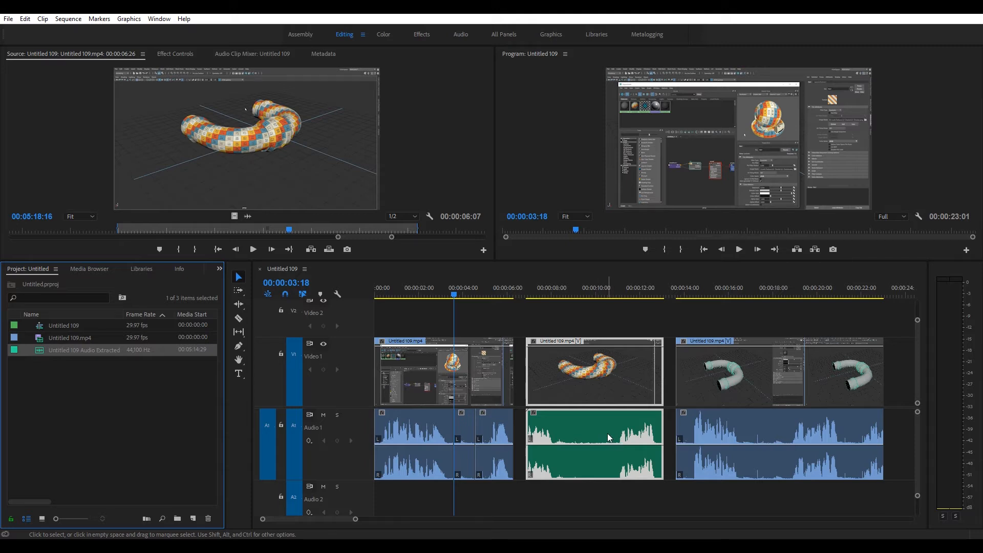
{"action": "mouse_move", "coordinate": [619, 441]}
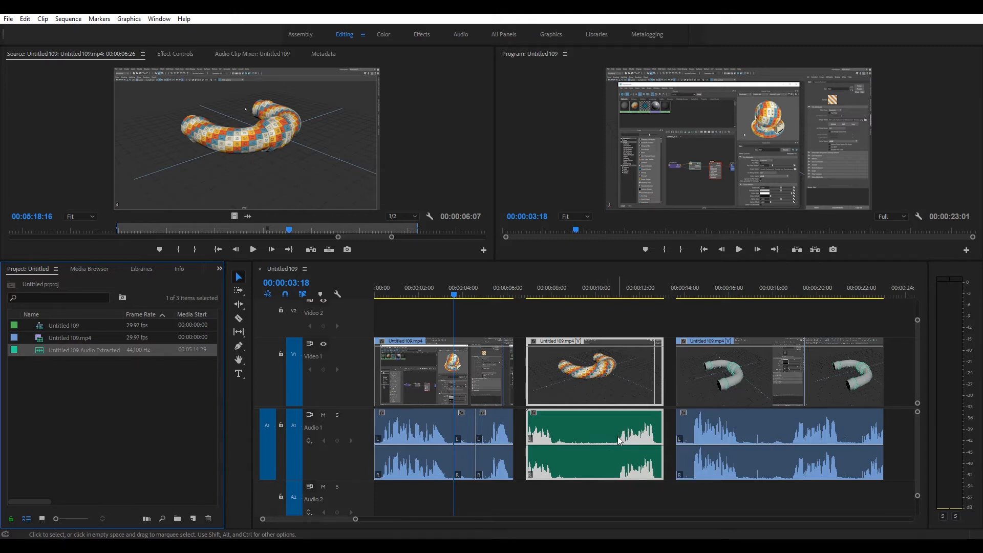
{"action": "mouse_move", "coordinate": [757, 382]}
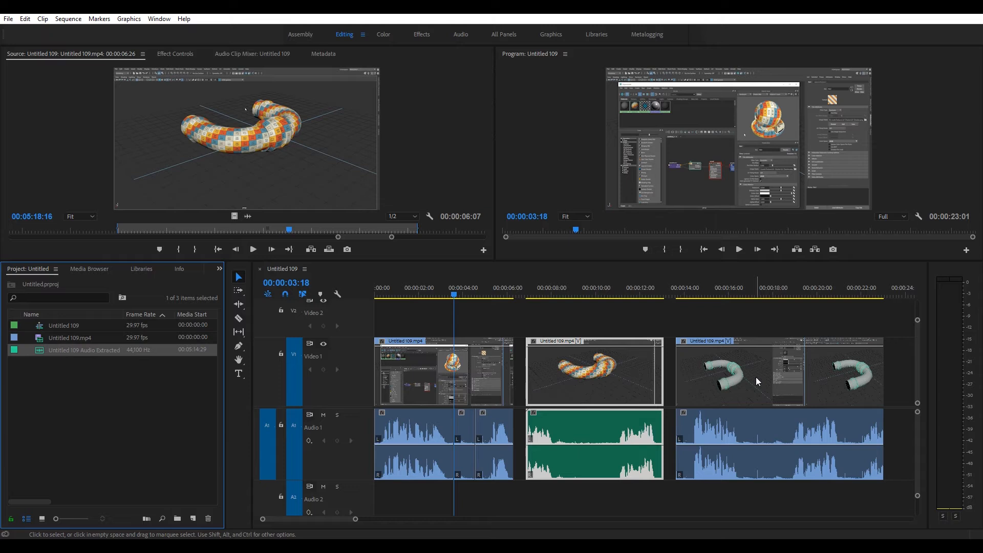
{"action": "left_click", "coordinate": [777, 369]}
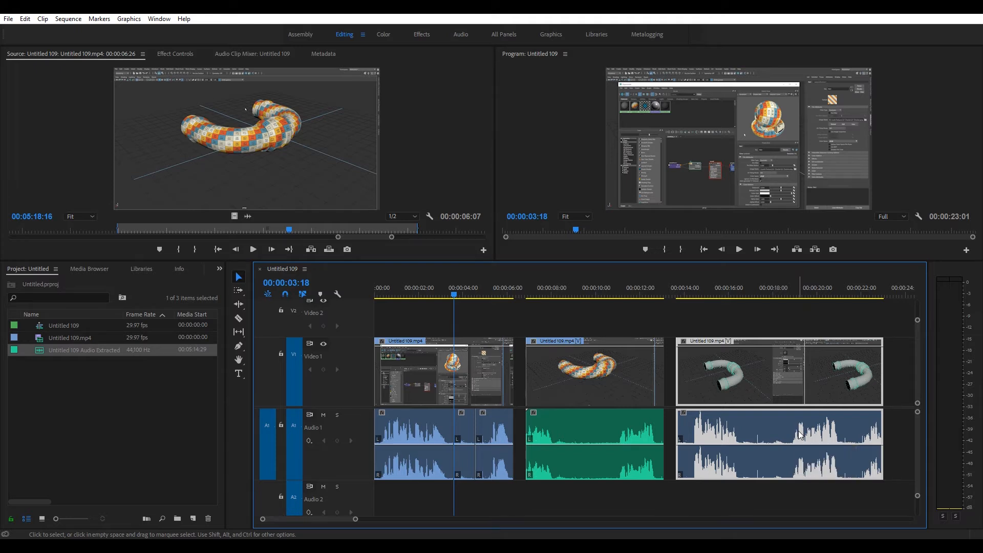
{"action": "mouse_move", "coordinate": [804, 437]}
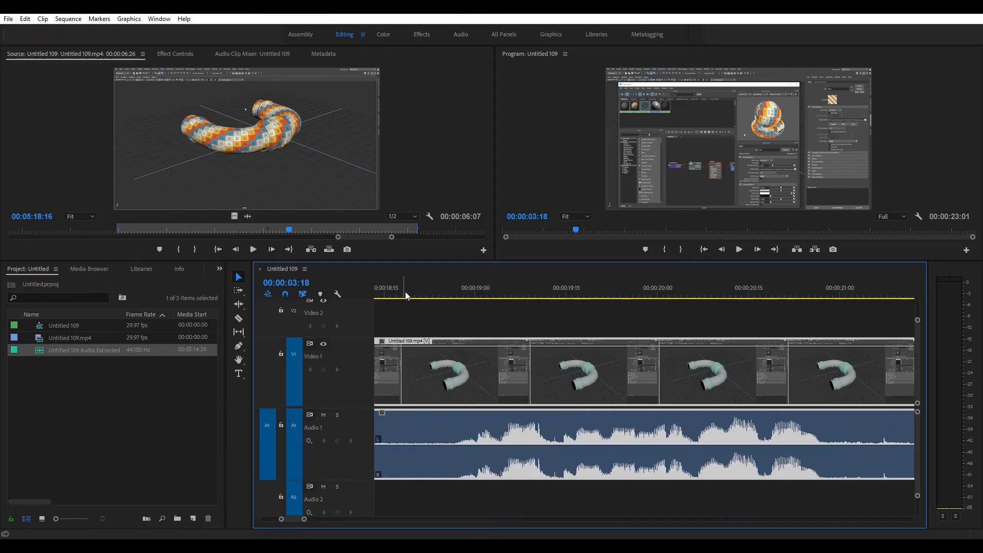
Move the playhead to about 00:00:19:11 in the third clip
{"action": "left_click", "coordinate": [541, 295]}
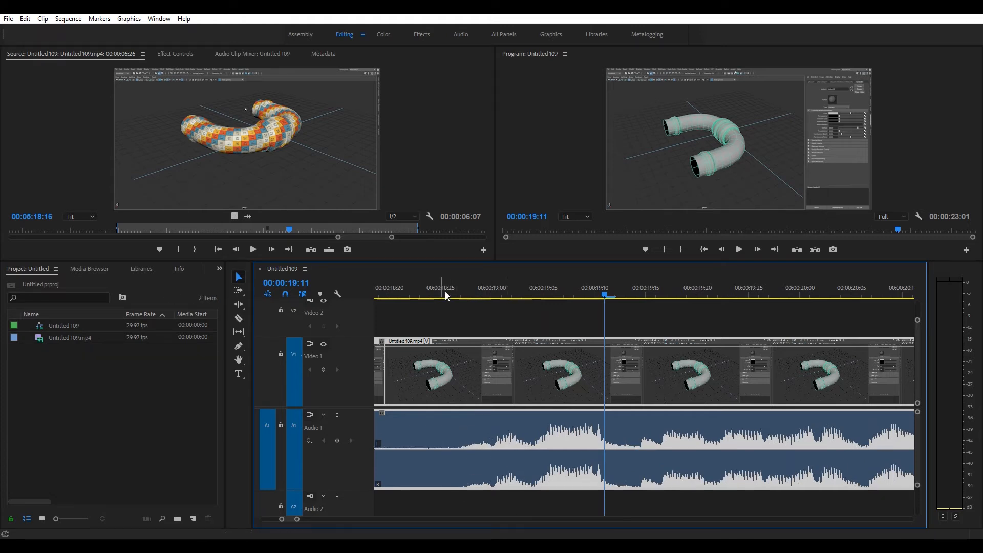
Add volume keyframes on Audio 1 at 00:00:18:25, 19:01 and 19:05
{"action": "left_click", "coordinate": [440, 288]}
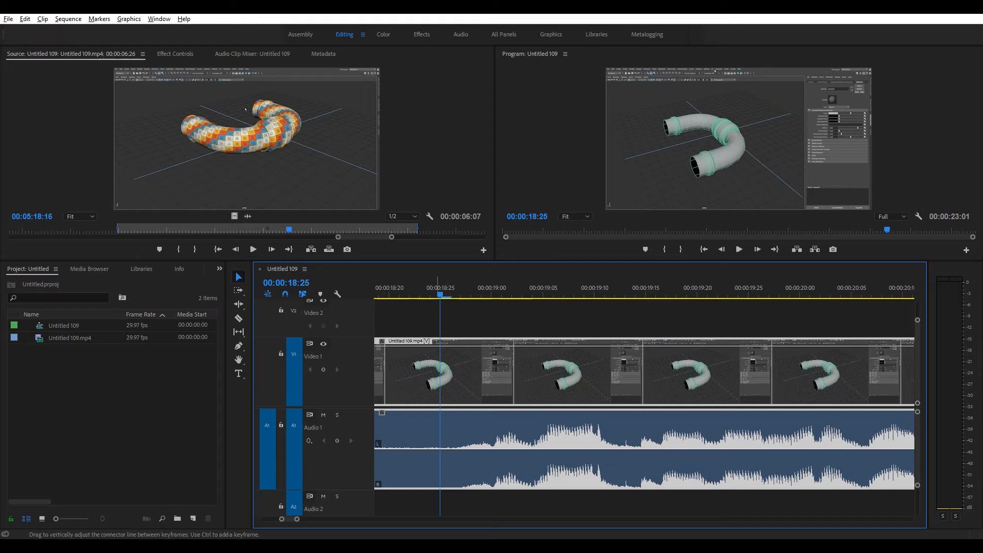
{"action": "mouse_move", "coordinate": [337, 440]}
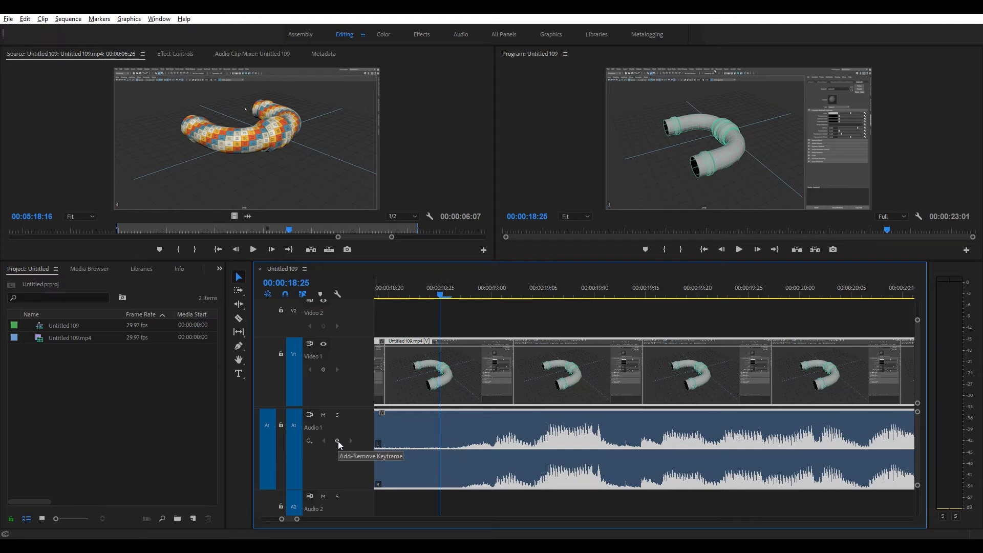
{"action": "left_click", "coordinate": [337, 441]}
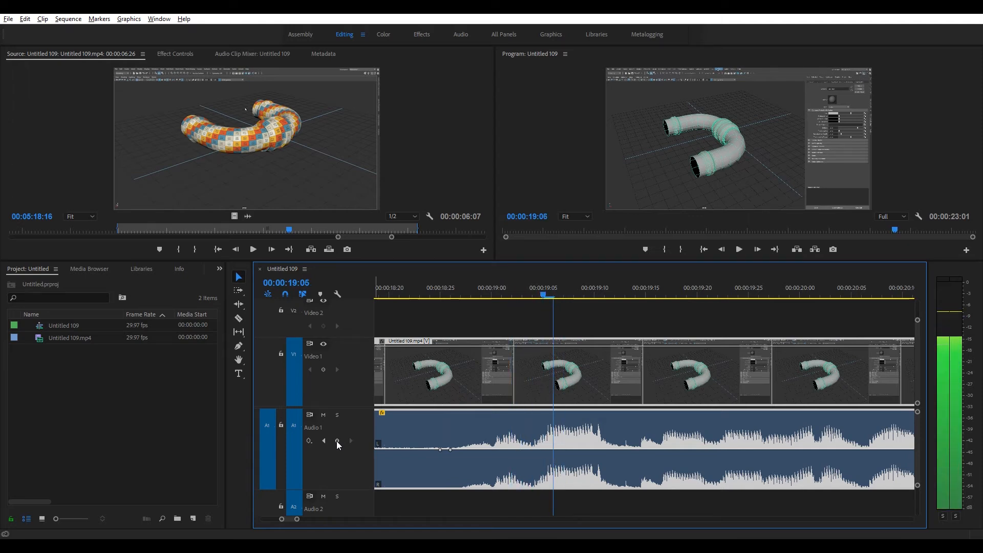
{"action": "left_click", "coordinate": [502, 288]}
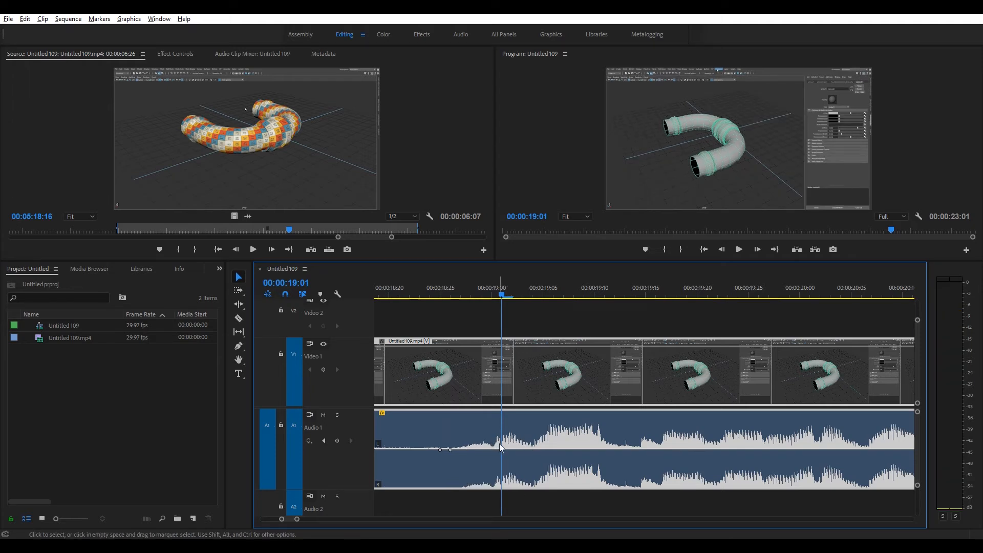
{"action": "mouse_move", "coordinate": [519, 444]}
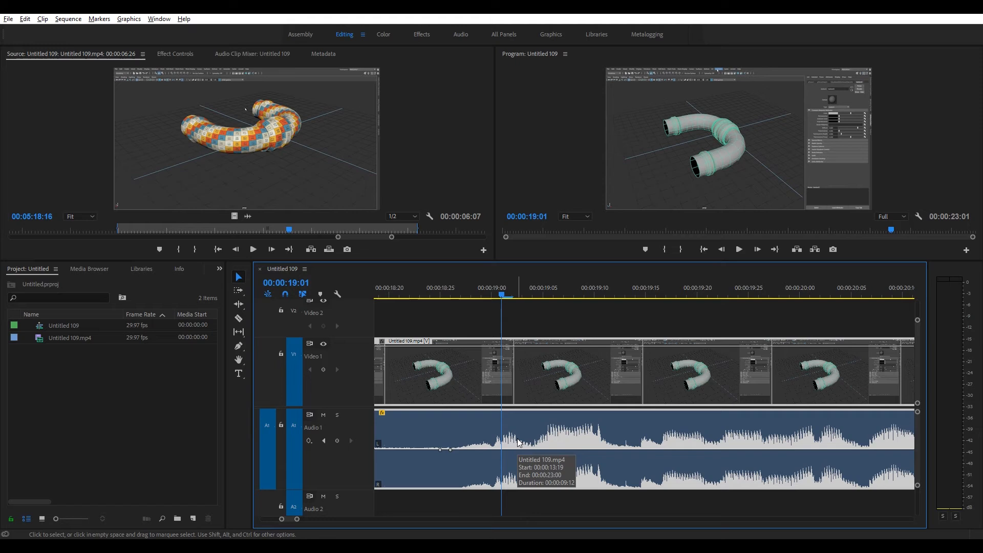
{"action": "left_click", "coordinate": [521, 295]}
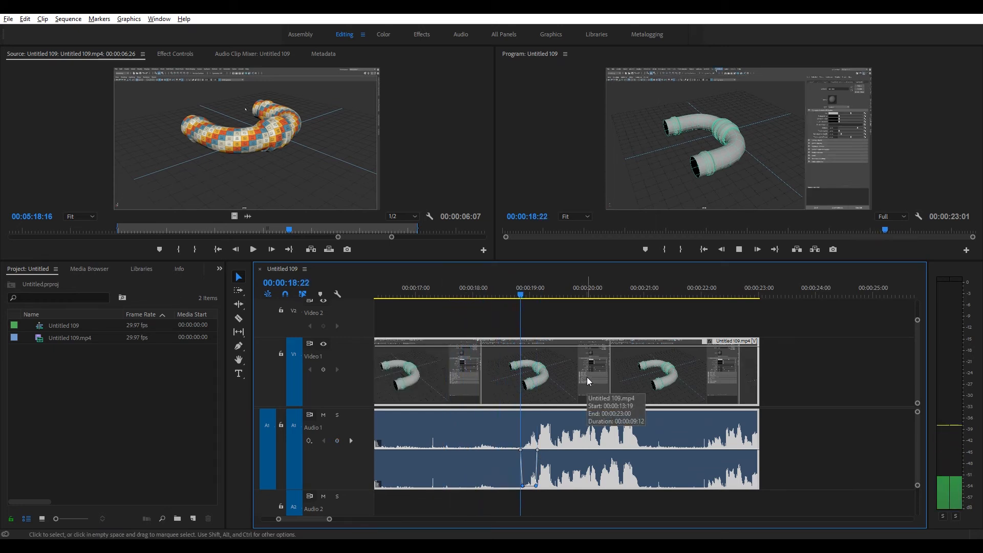
Move the playhead past the volume dip to about 00:00:19:22
{"action": "left_click", "coordinate": [572, 287]}
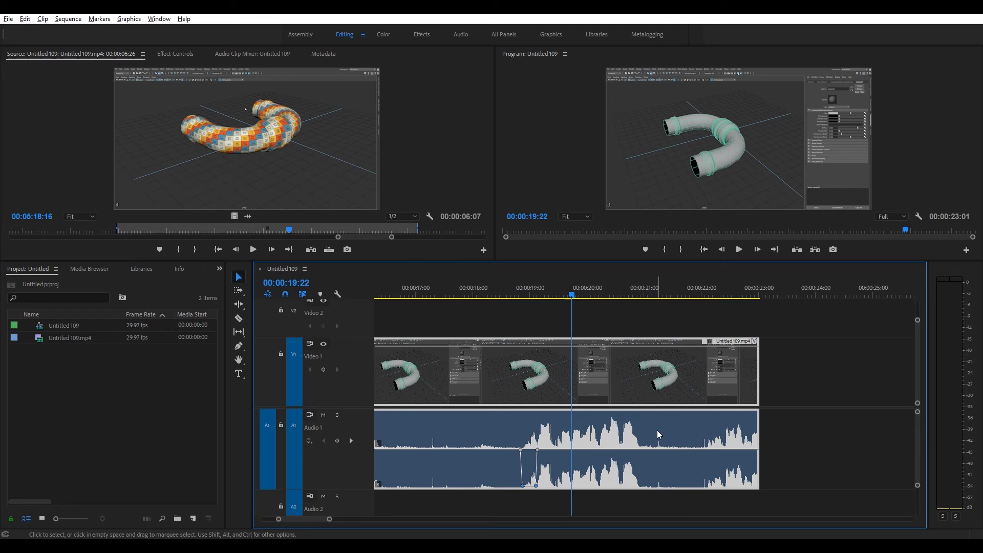
{"action": "mouse_move", "coordinate": [512, 376]}
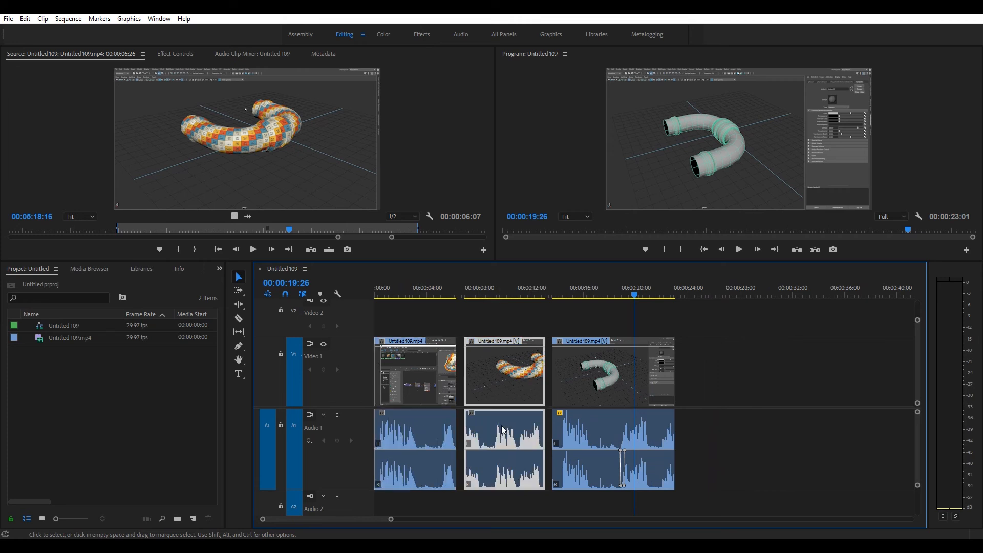
{"action": "mouse_move", "coordinate": [507, 412]}
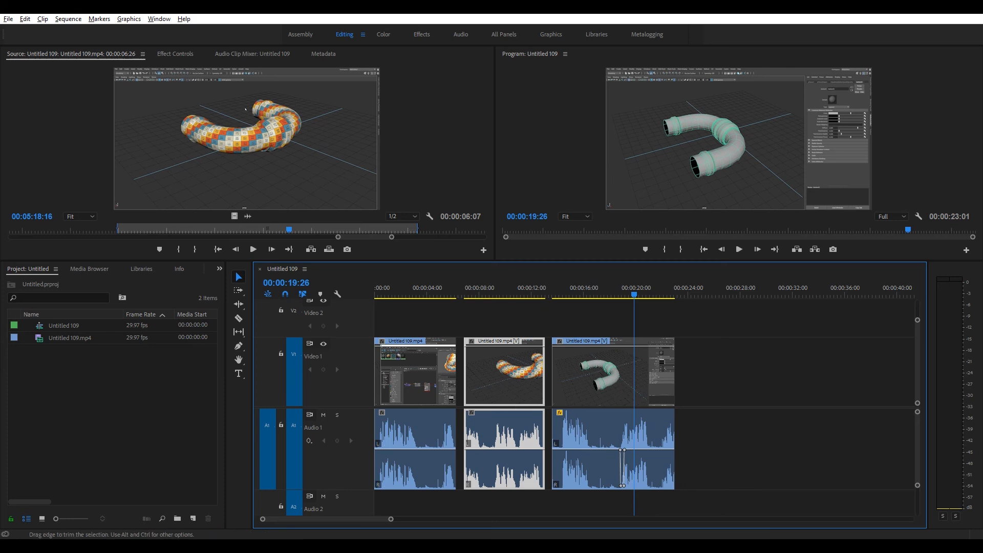
Select the third clip to zoom back in on its dip around 19 seconds
{"action": "left_click", "coordinate": [611, 371]}
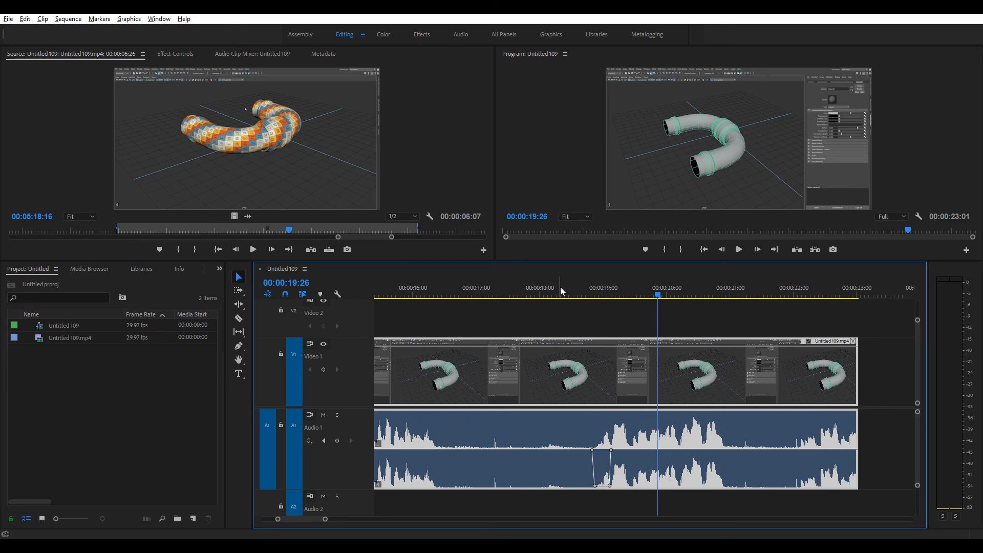
{"action": "mouse_move", "coordinate": [590, 321]}
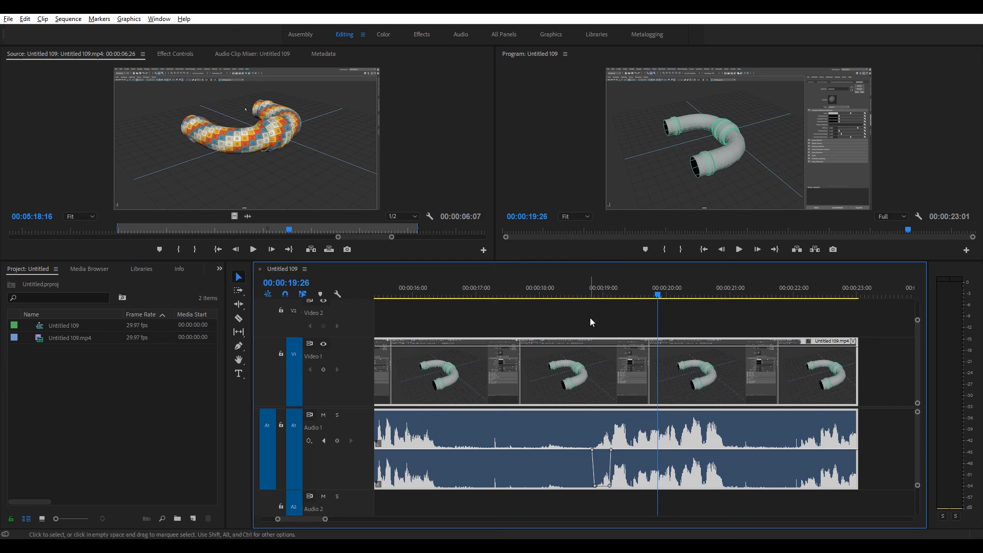